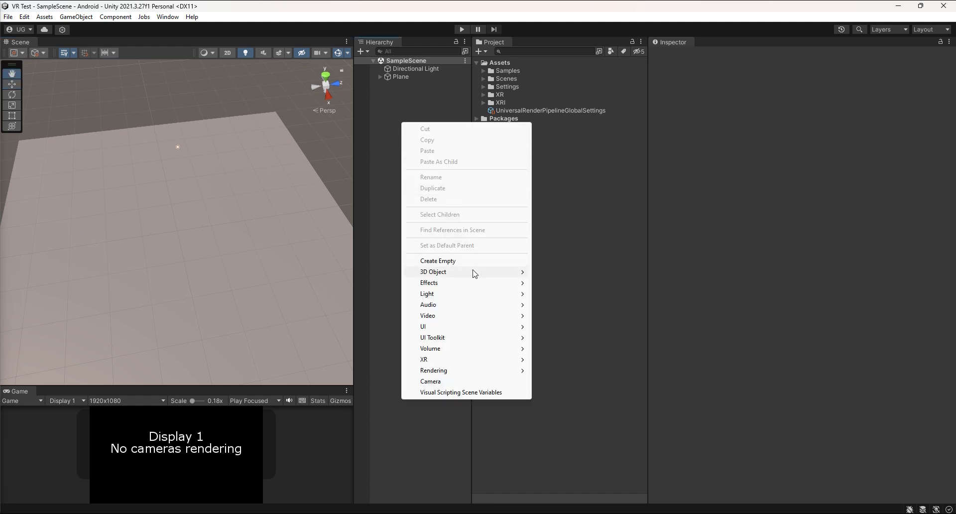
Add a cube named Wall scaled 1 × 2.5 × 3 and raise it onto the floor plane
left_click(433, 271)
type("Wall")
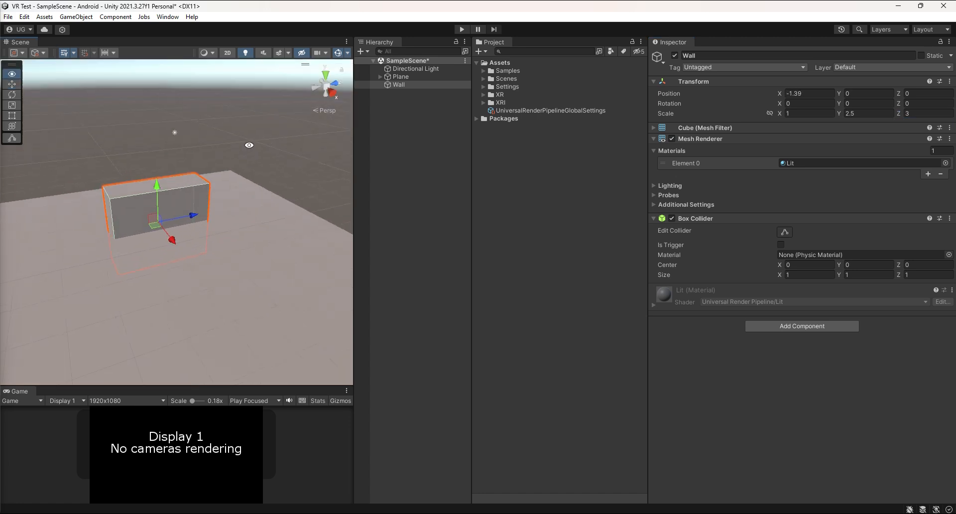
left_click_drag(157, 183, 169, 155)
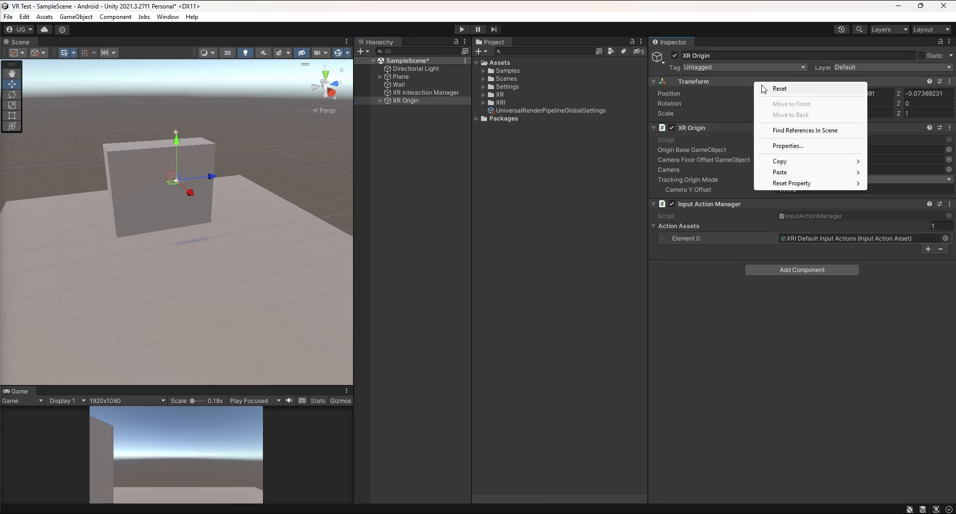
Reset the XR Origin's transform so its camera renders the Game view
left_click(779, 89)
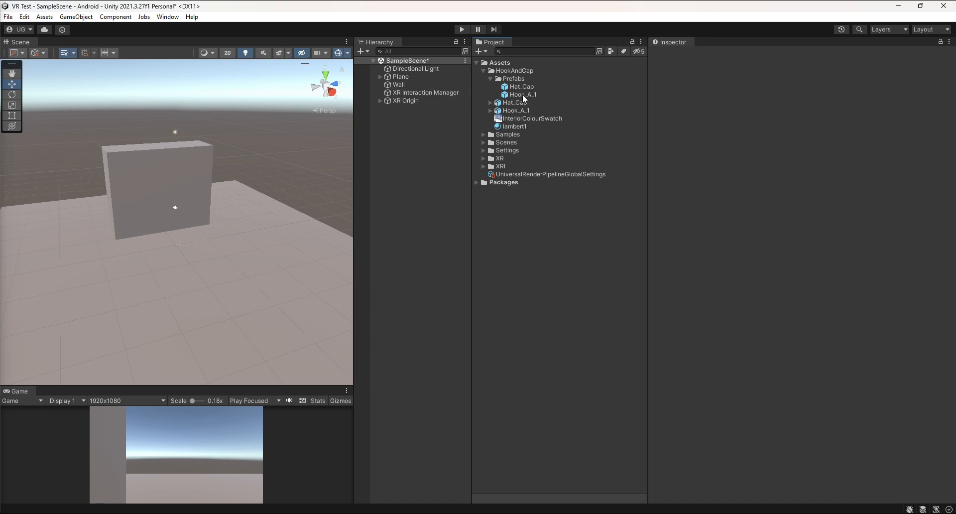
Preview the Hook_A_1 hook and Hat_Cap baseball-cap prefabs in the Inspector
left_click(519, 95)
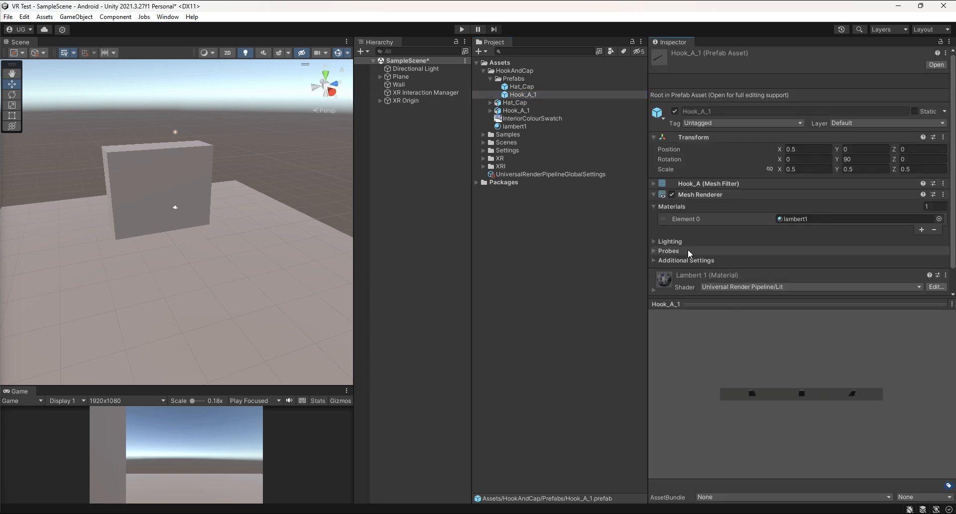
left_click(520, 85)
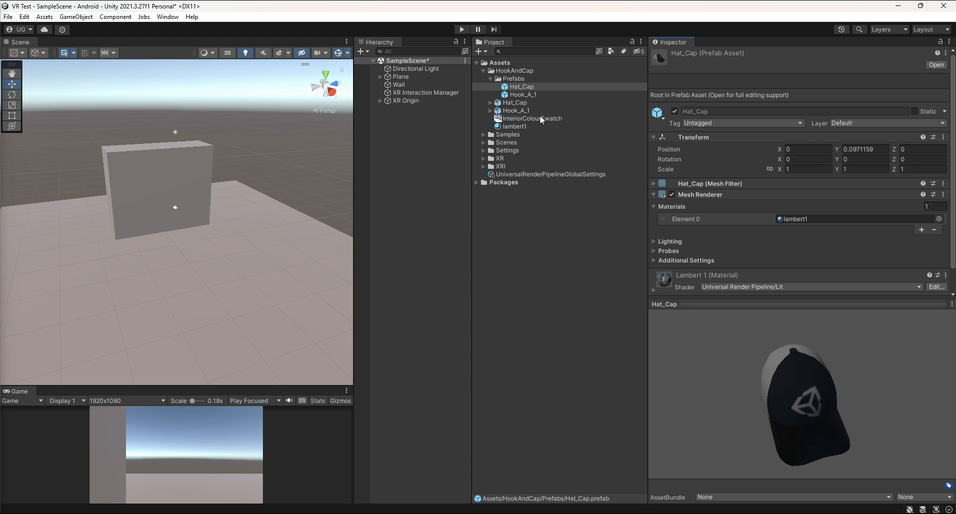
left_click(397, 84)
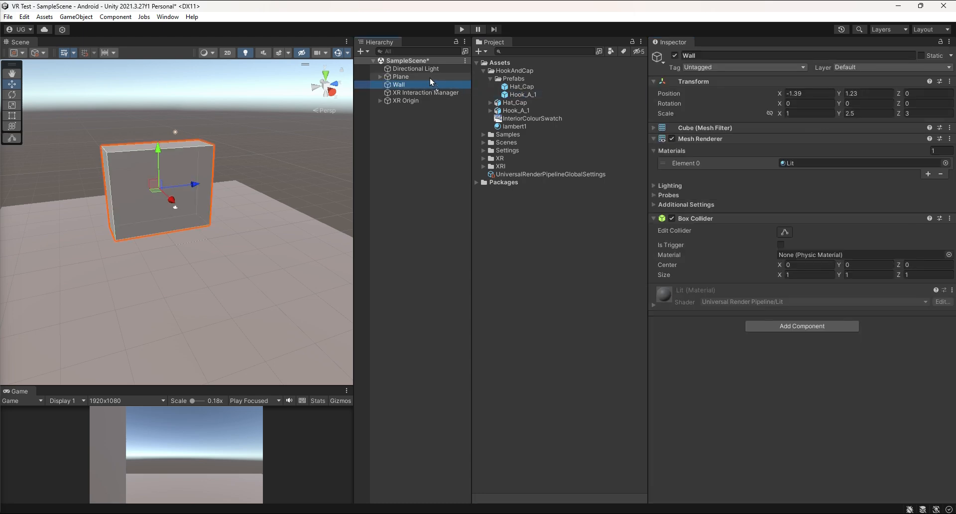
Attach Hook_A_1 to the Wall with Hat_Cap nested, rotated 110, -180, -180 to hang on the hook
left_click(412, 92)
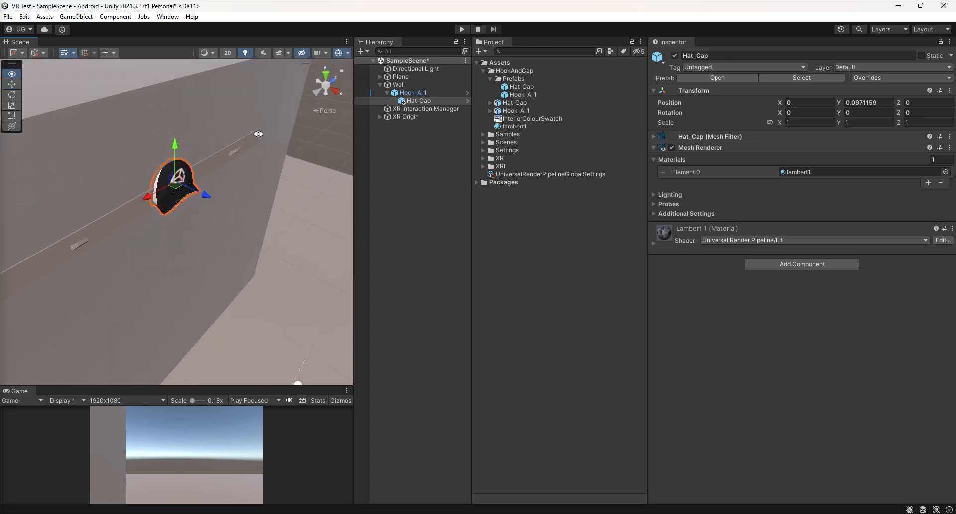
type("-1")
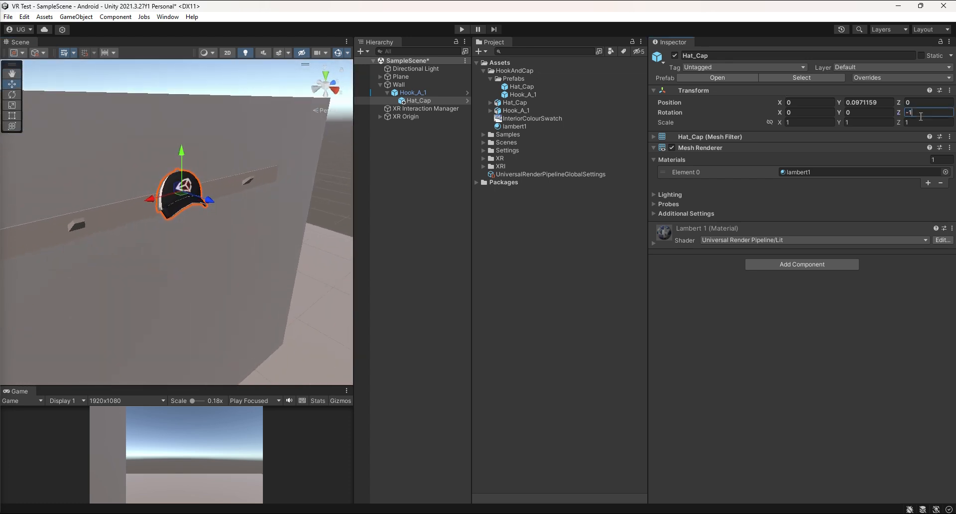
type("-180")
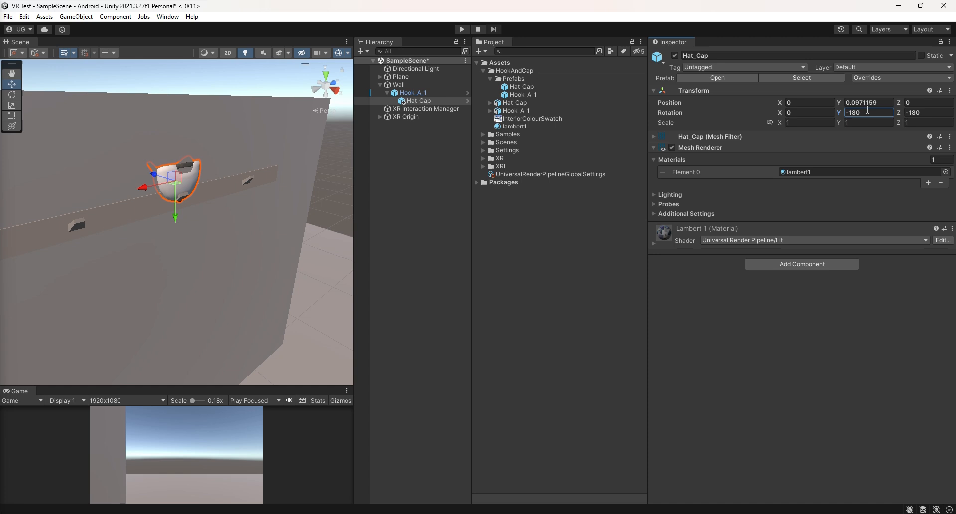
type("110")
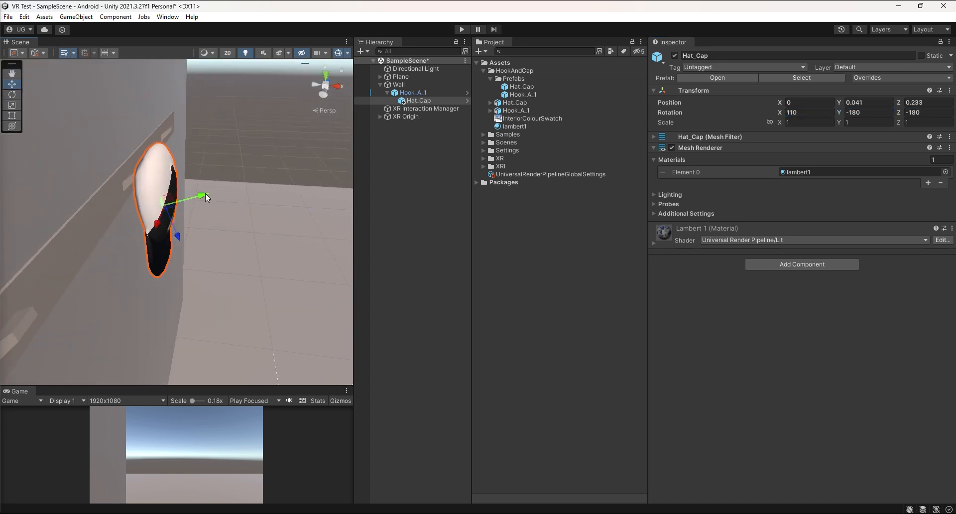
left_click_drag(200, 196, 191, 221)
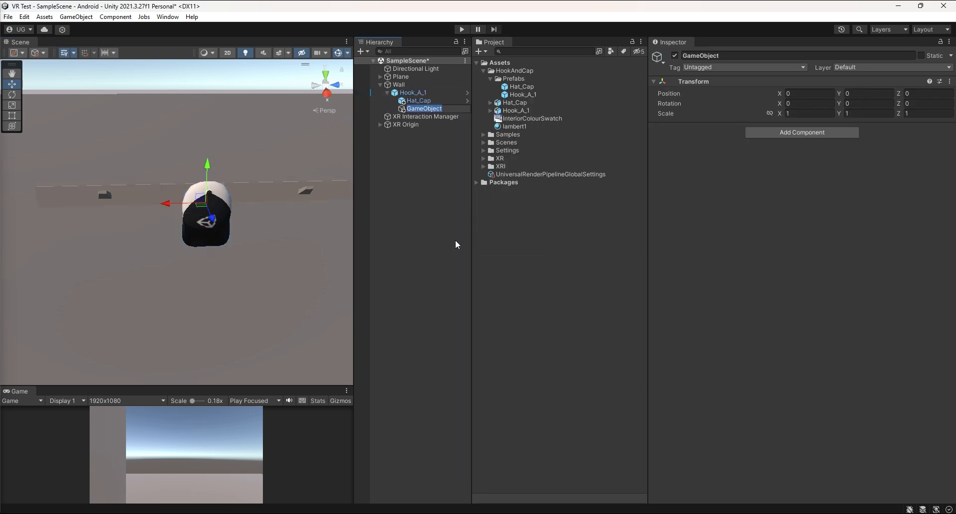
Name the empty object Hook1 and paste Hat_Cap's transform values onto it
type("Hook1")
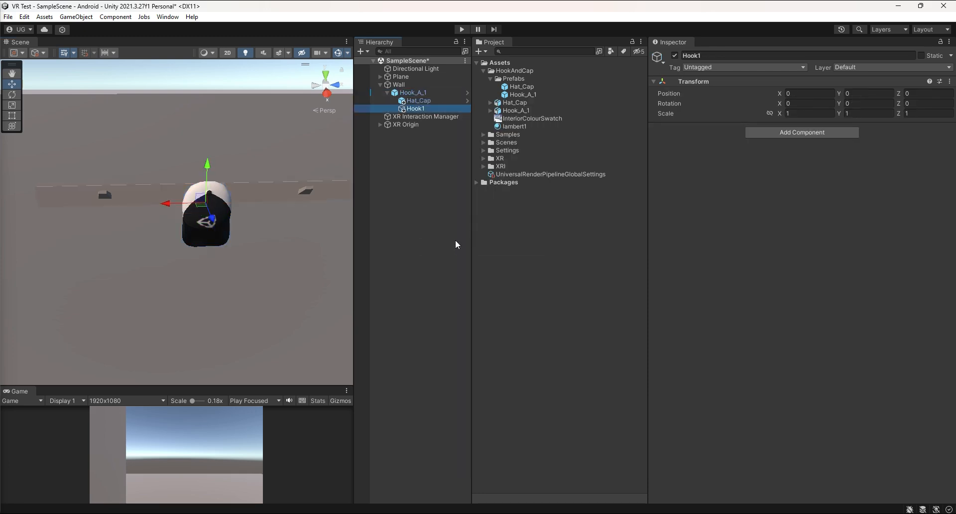
right_click(693, 89)
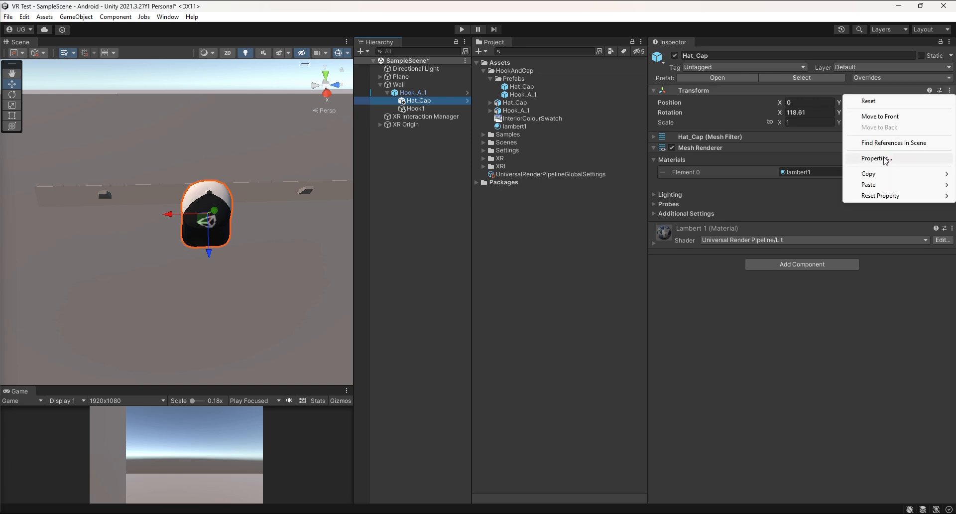
left_click(416, 107)
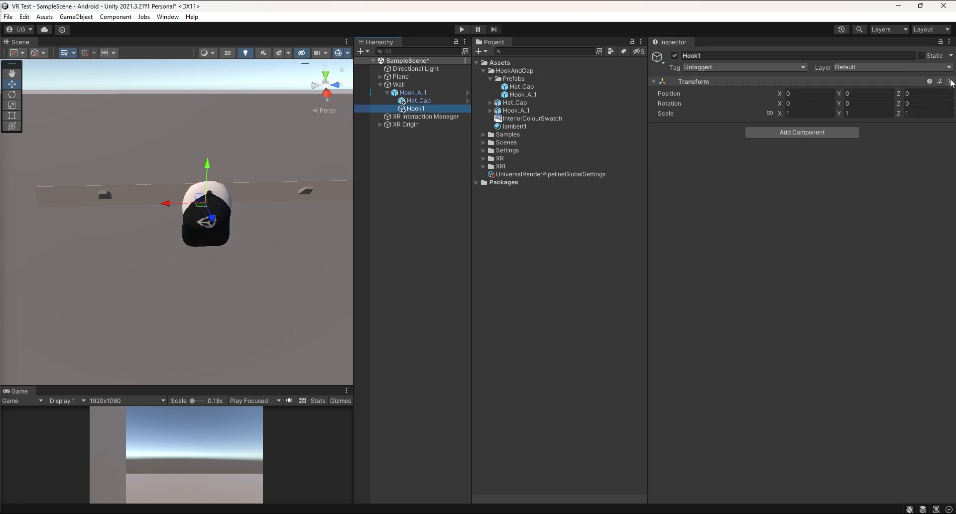
left_click(420, 100)
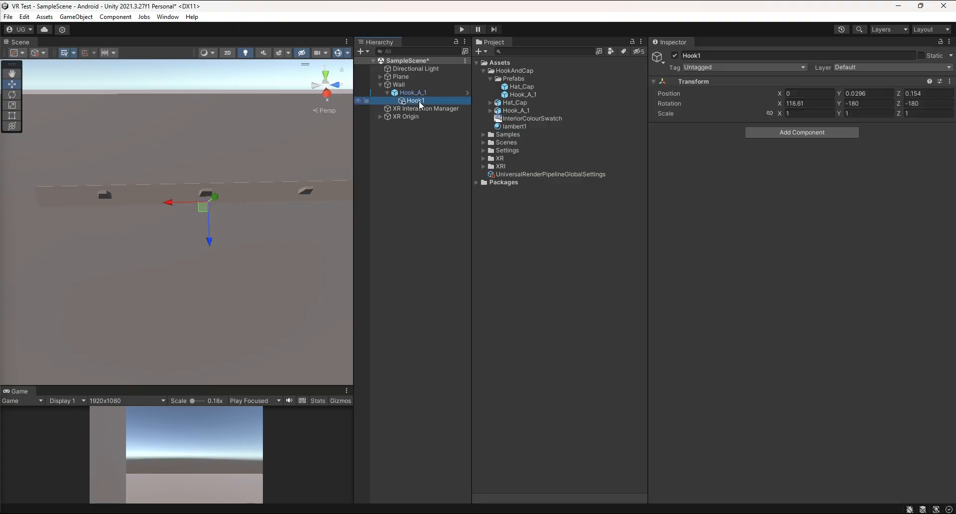
Add an XR Socket Interactor component to Hook1
left_click(801, 132)
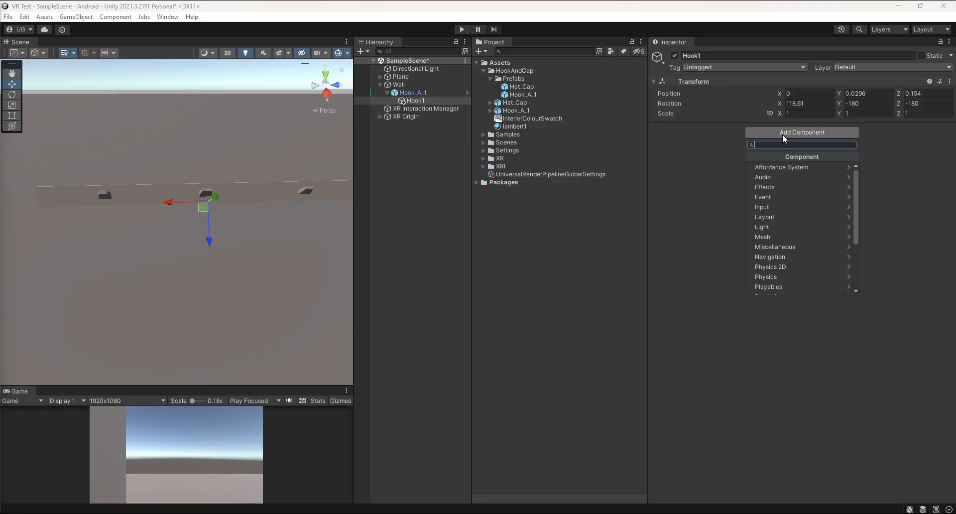
type("soc")
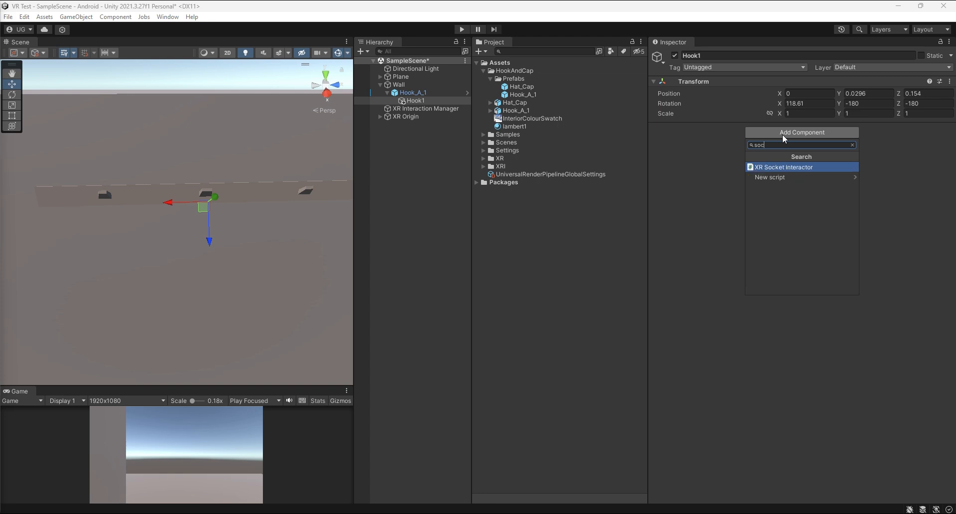
left_click(782, 166)
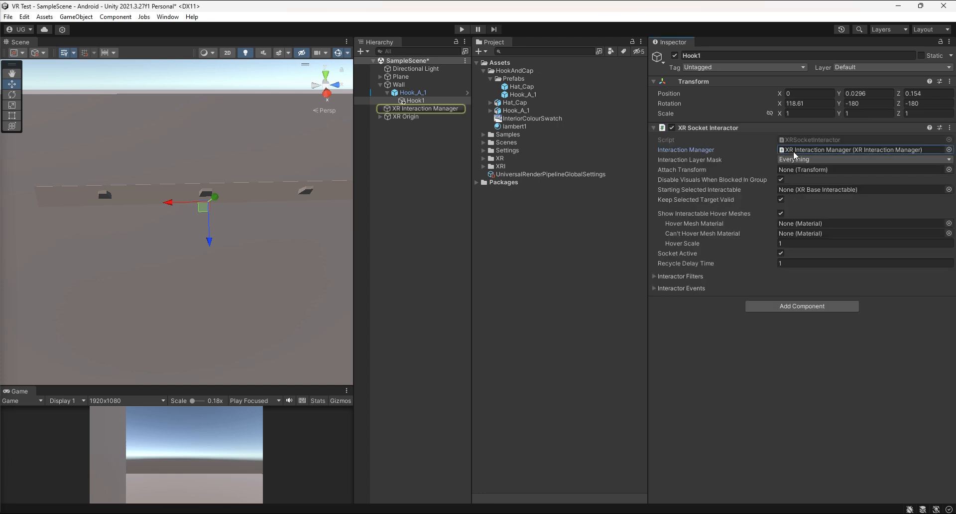
Restrict the socket's interaction layer mask to the Socket layer only
left_click(859, 159)
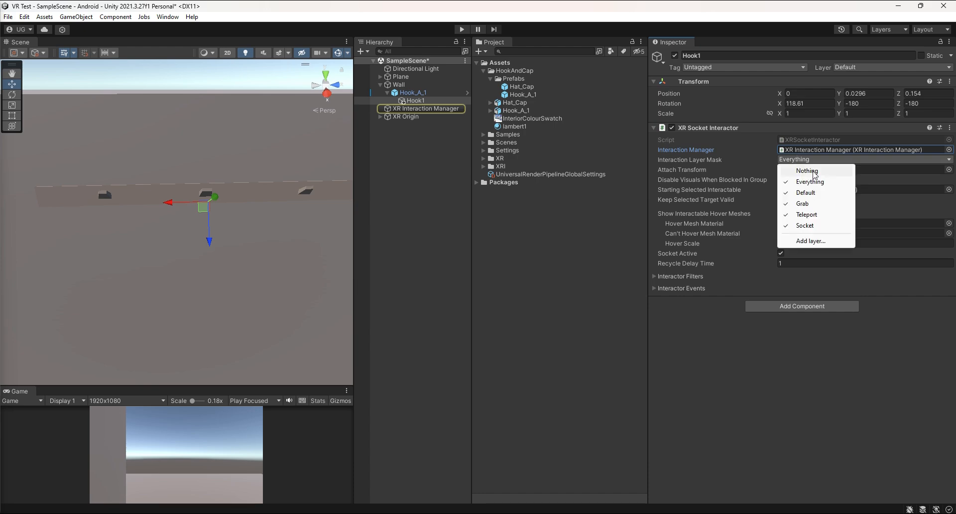
left_click(806, 171)
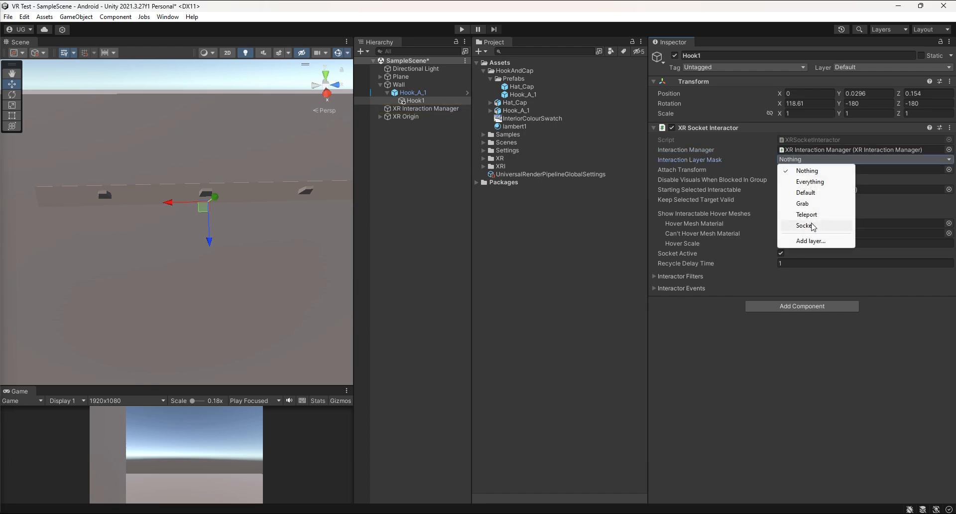
left_click(810, 241)
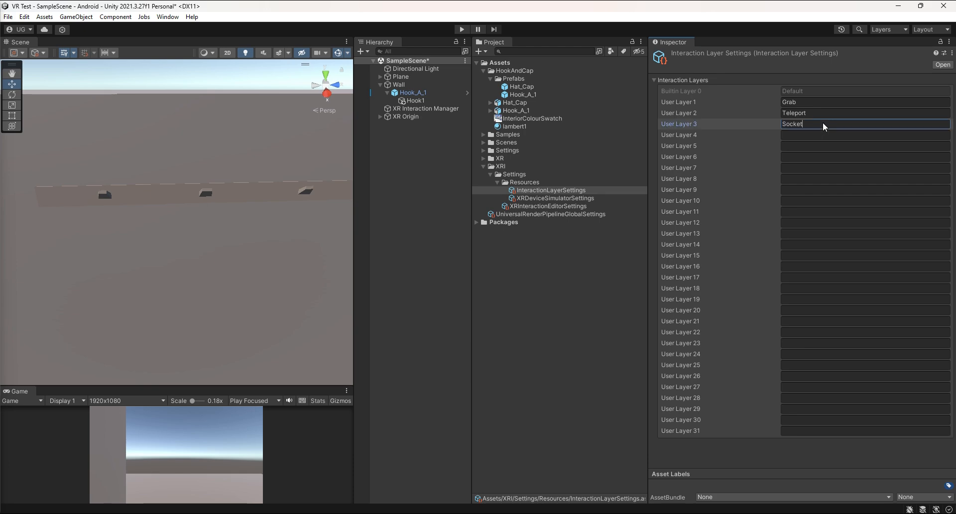
left_click(415, 99)
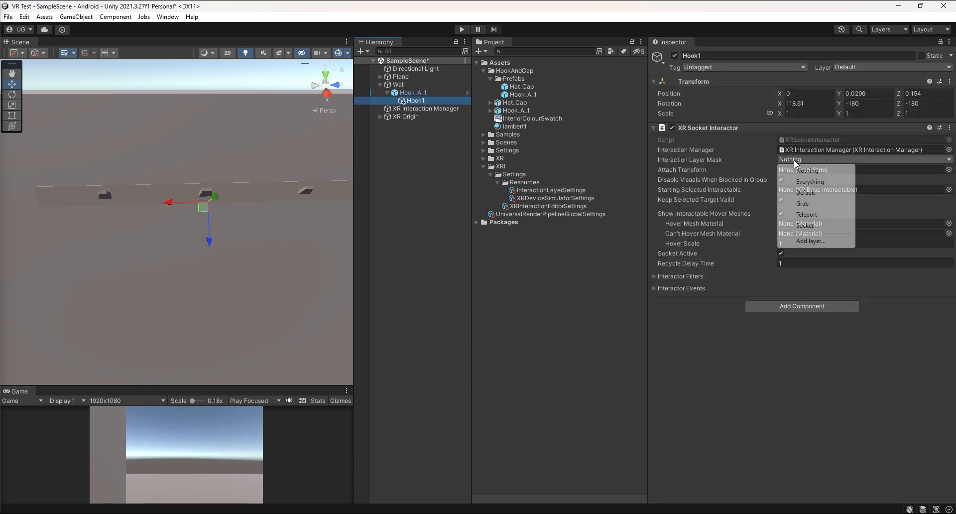
left_click(804, 224)
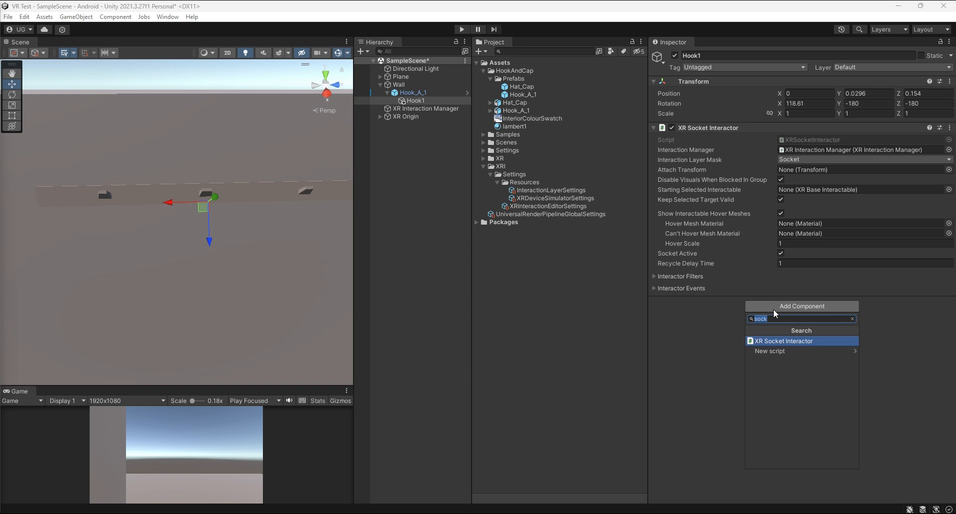
Give Hook1 a trigger Box Collider sized 0.2 on each axis
type("box")
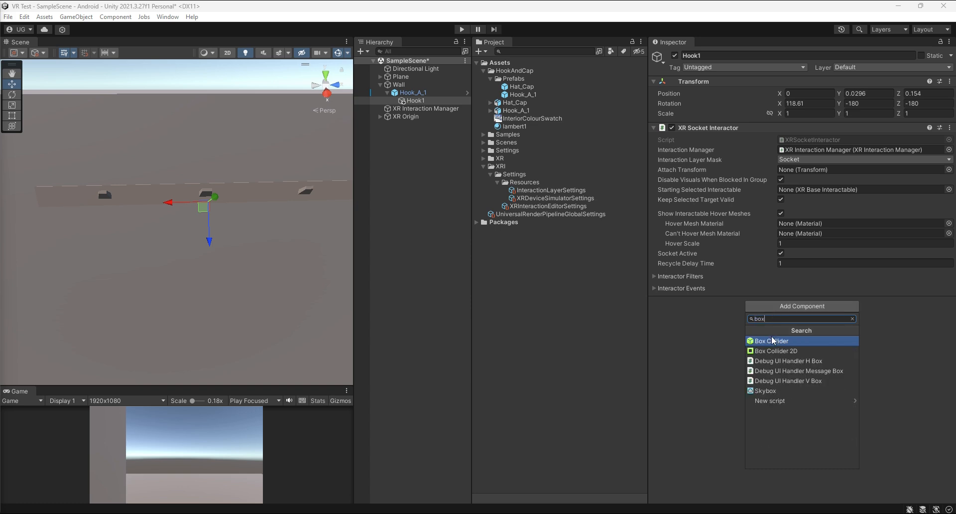
left_click(771, 341)
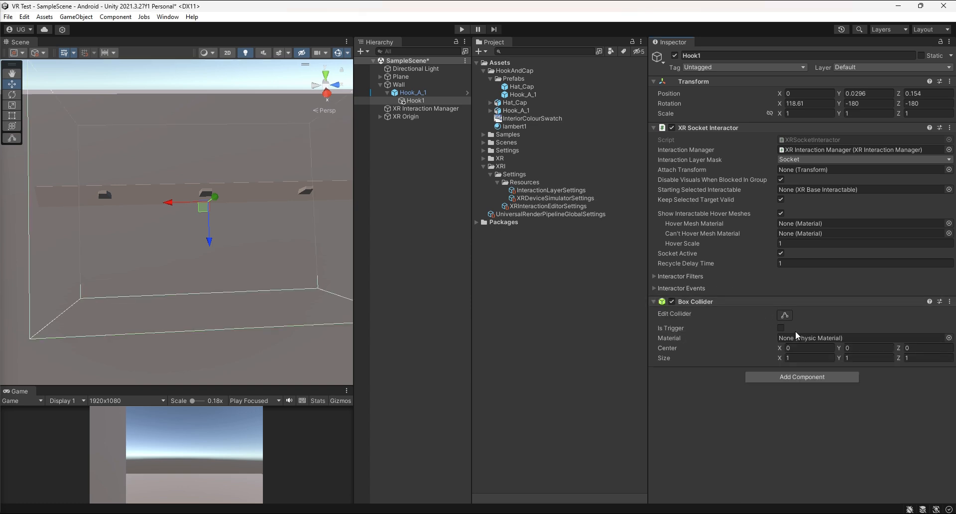
left_click(780, 327)
type("0.2")
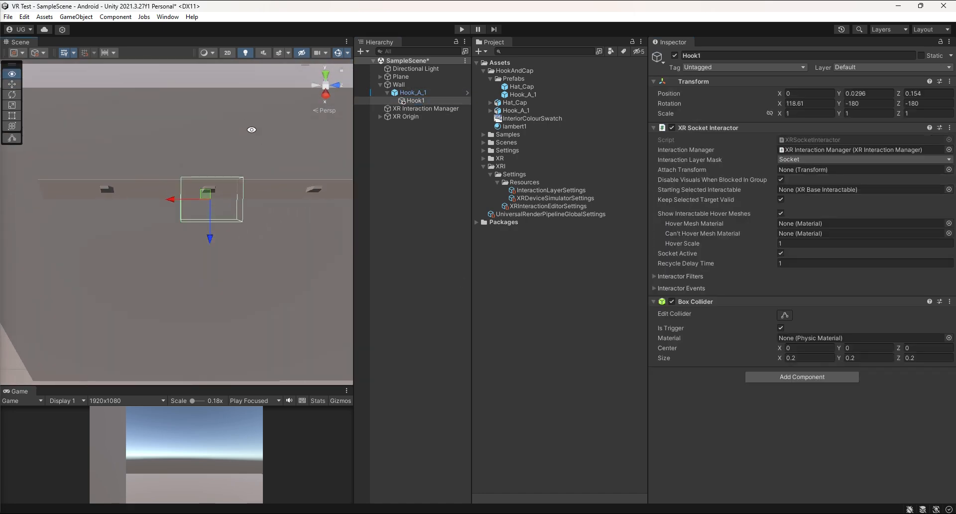
left_click(415, 100)
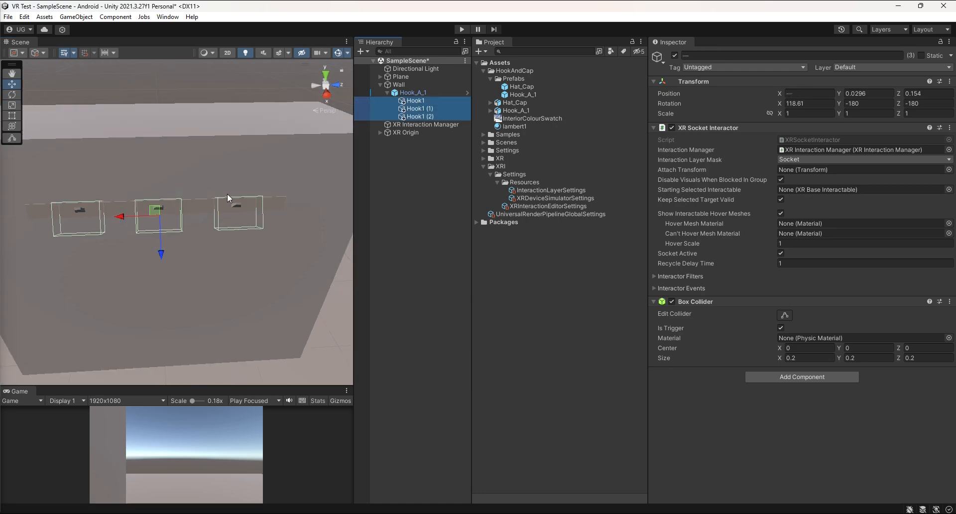
Duplicate Hook1 into three sockets placed on the rail's three hooks
left_click(414, 92)
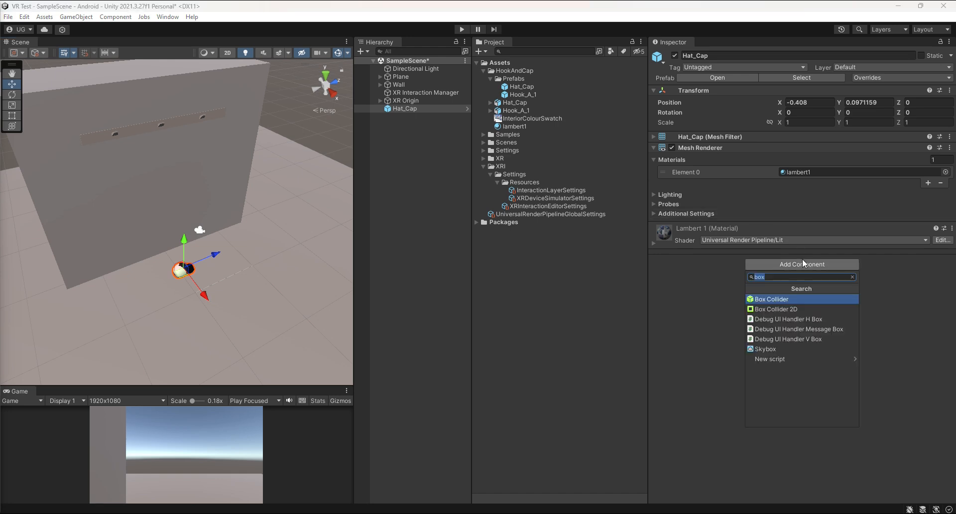
Give Hat_Cap an XR Grab Interactable and a Box Collider before duplicating it into four caps
type("grab")
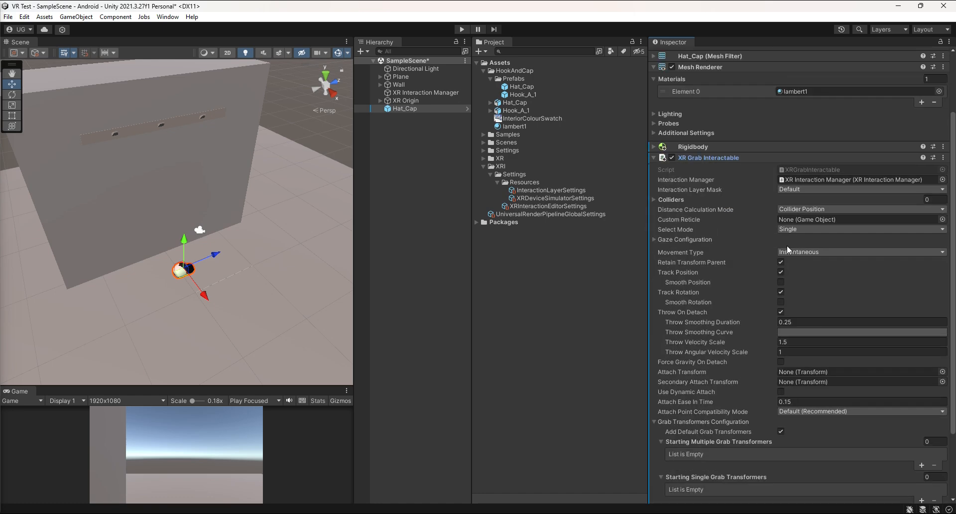
left_click(859, 189)
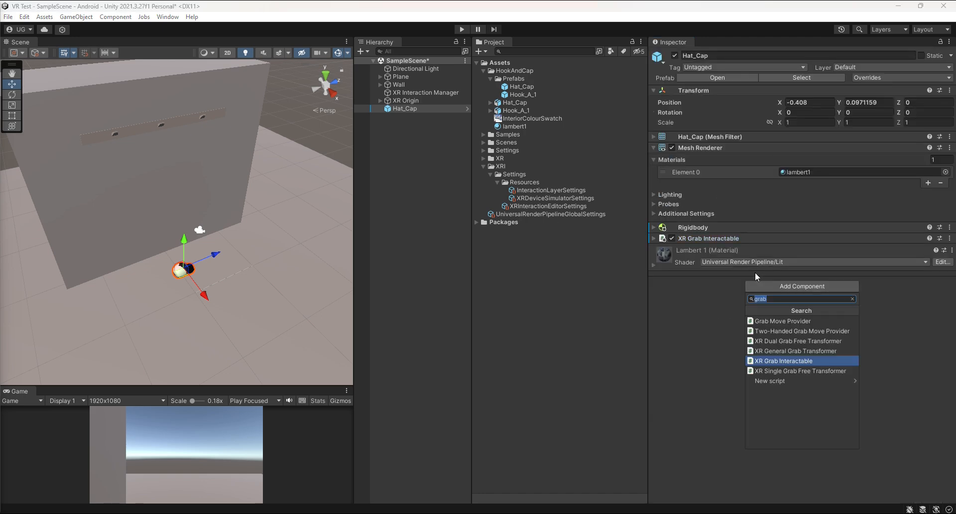
type("box")
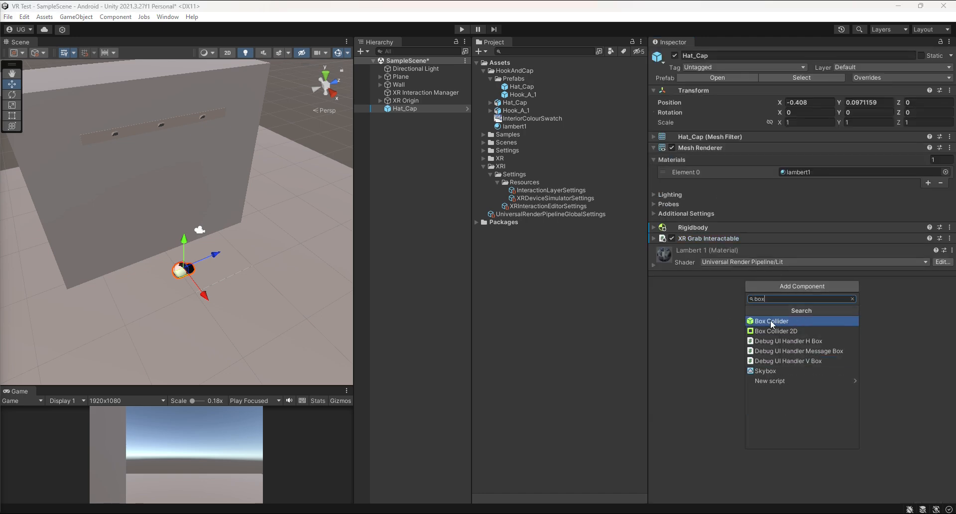
left_click(771, 321)
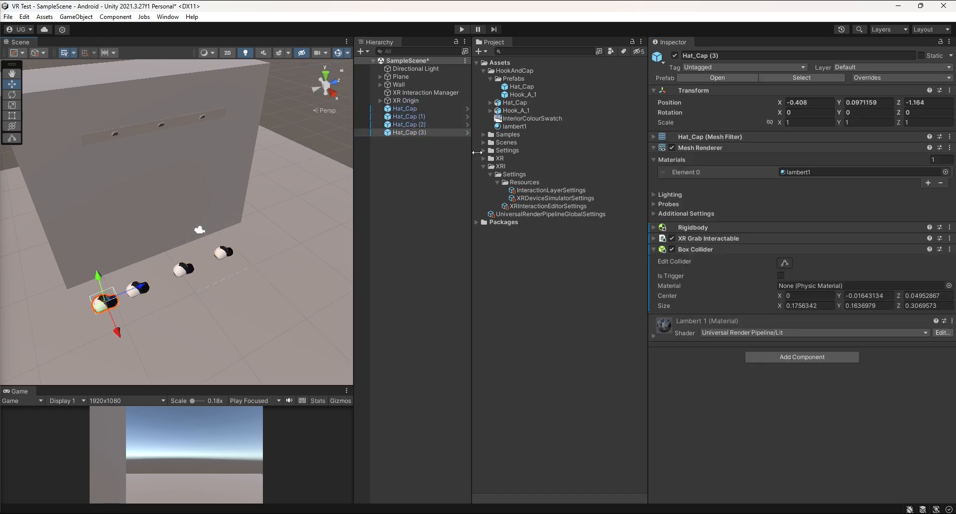
Apply the XRI Default Left Controller preset to the XR Origin's LeftHand Controller
left_click(405, 100)
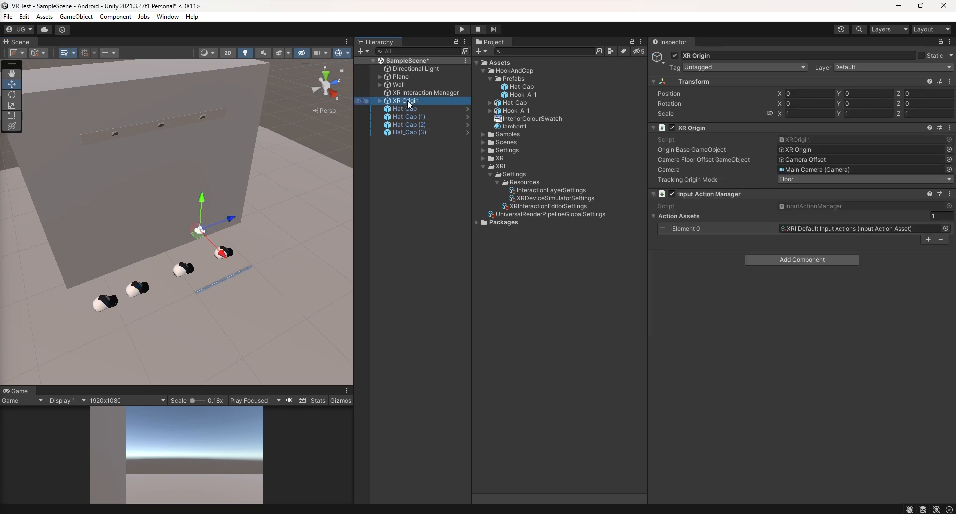
left_click(379, 100)
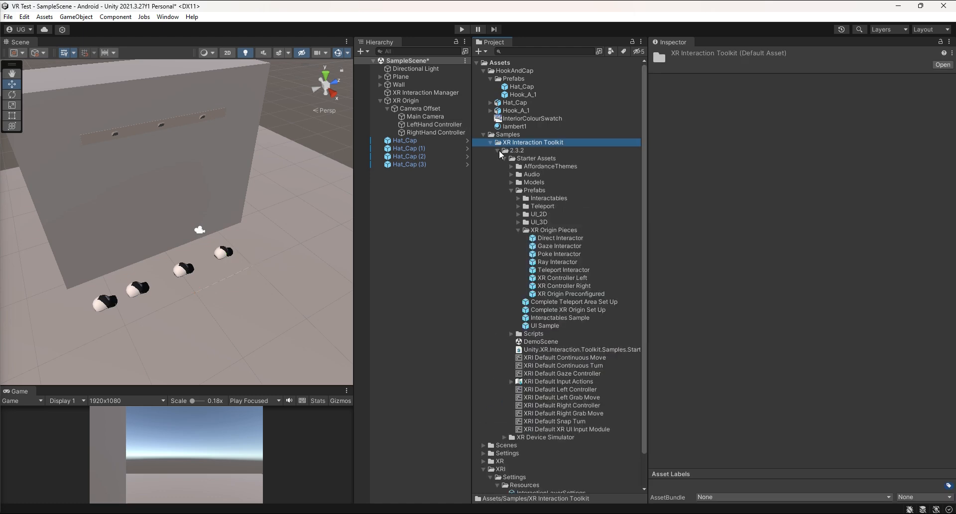
left_click(434, 124)
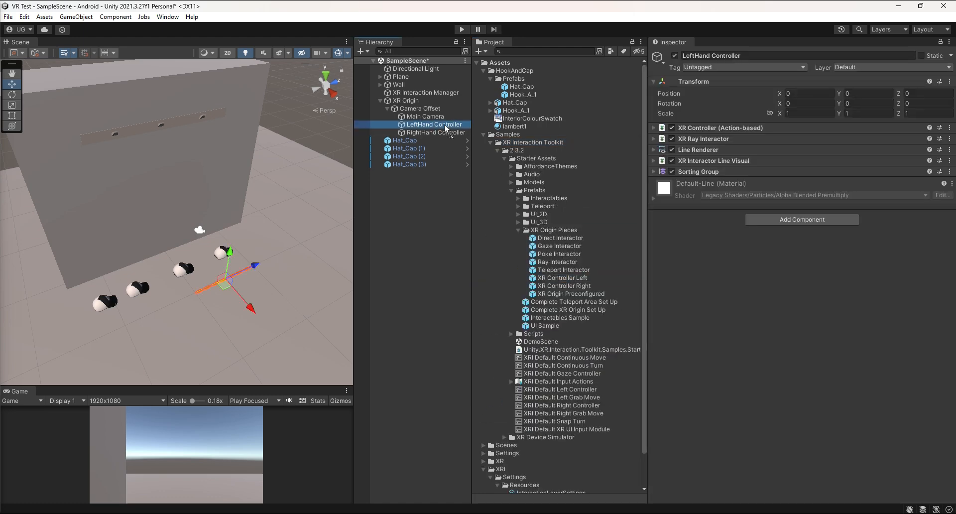
left_click(435, 140)
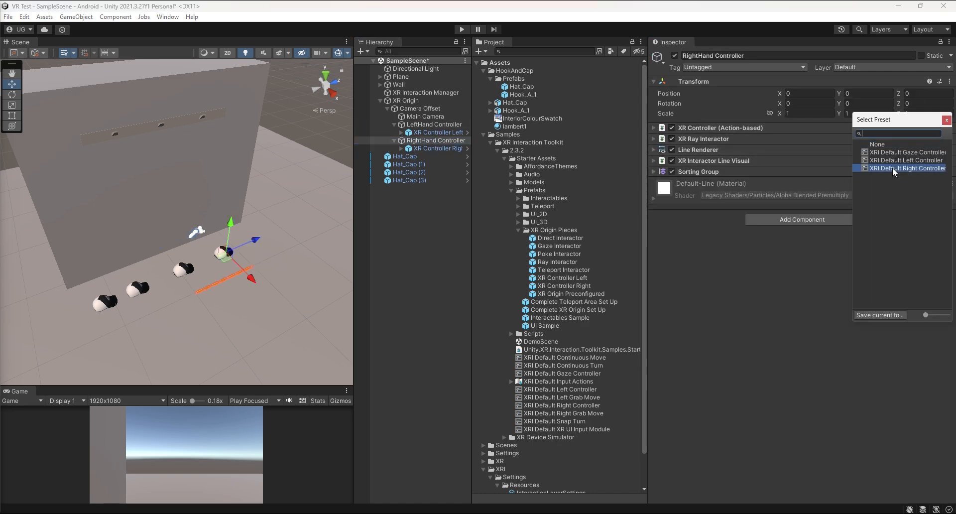
Remove Sorting Group, Line Visual, Line Renderer and Ray Interactor from both selected hand controllers
left_click(435, 125)
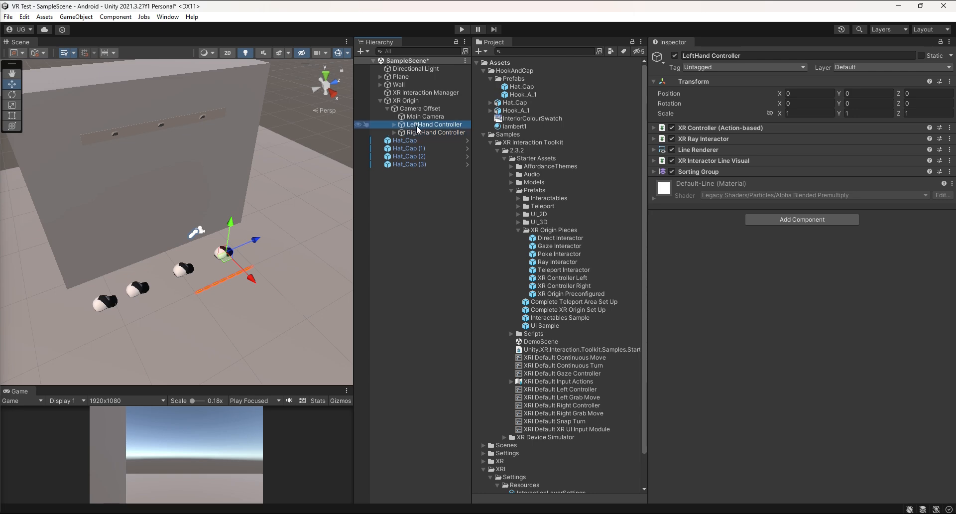
left_click(435, 132)
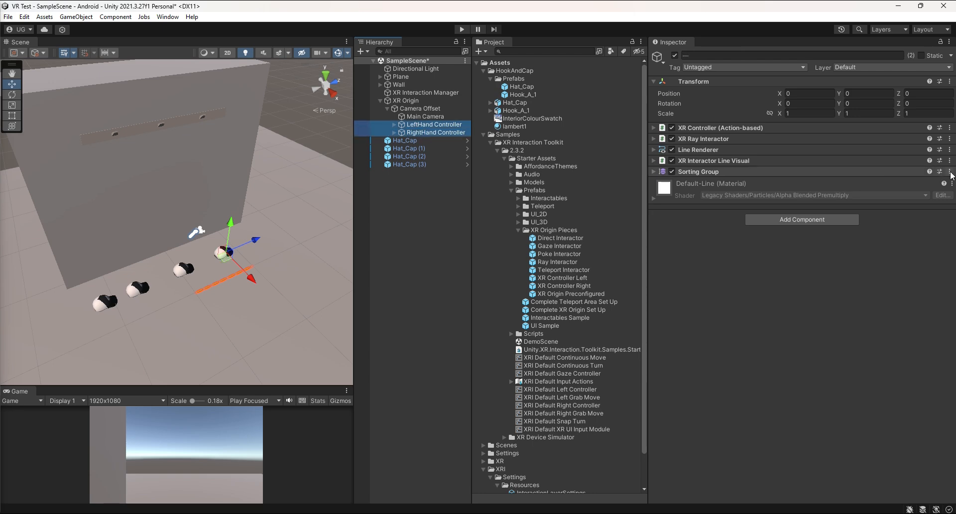
left_click(948, 160)
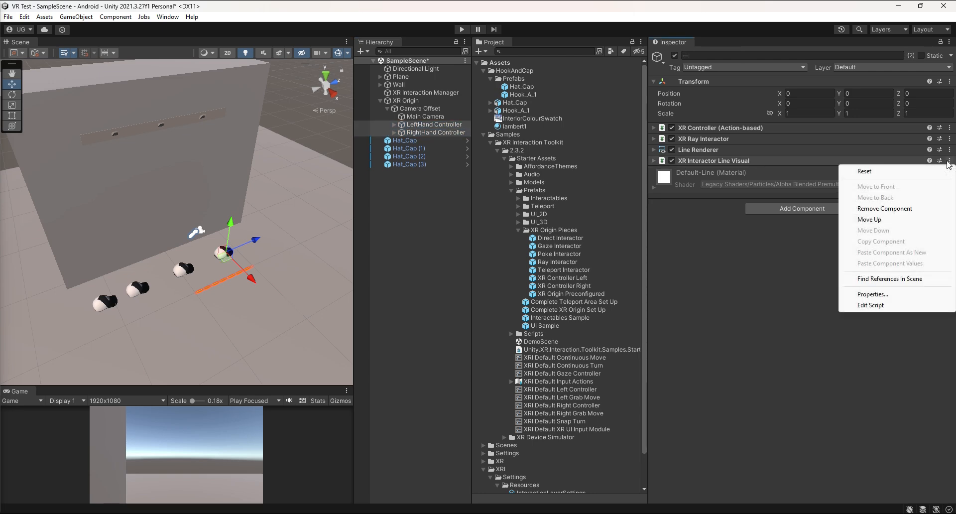
left_click(884, 208)
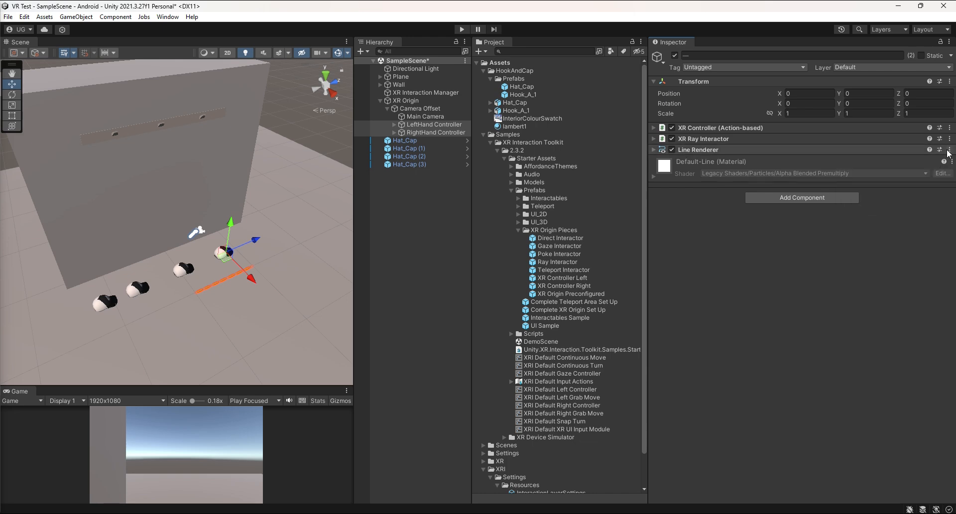
left_click(949, 150)
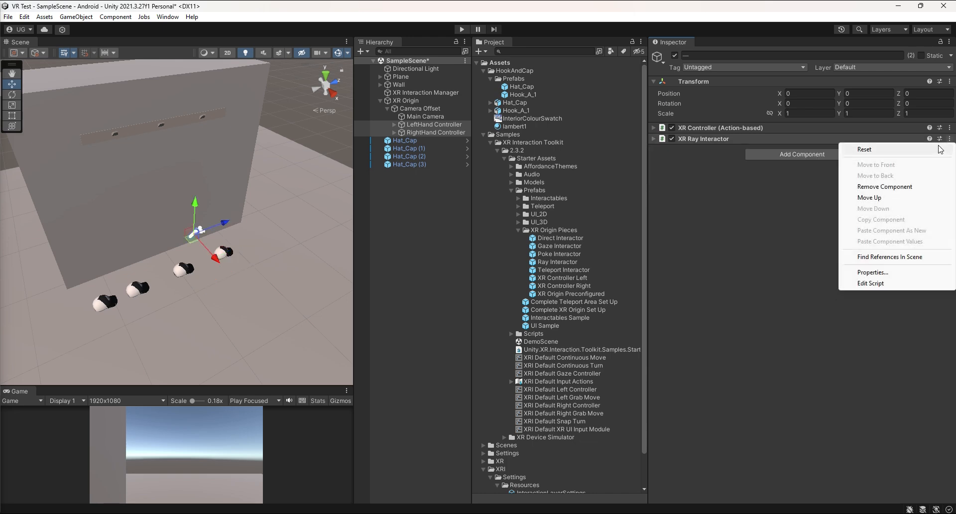
left_click(884, 186)
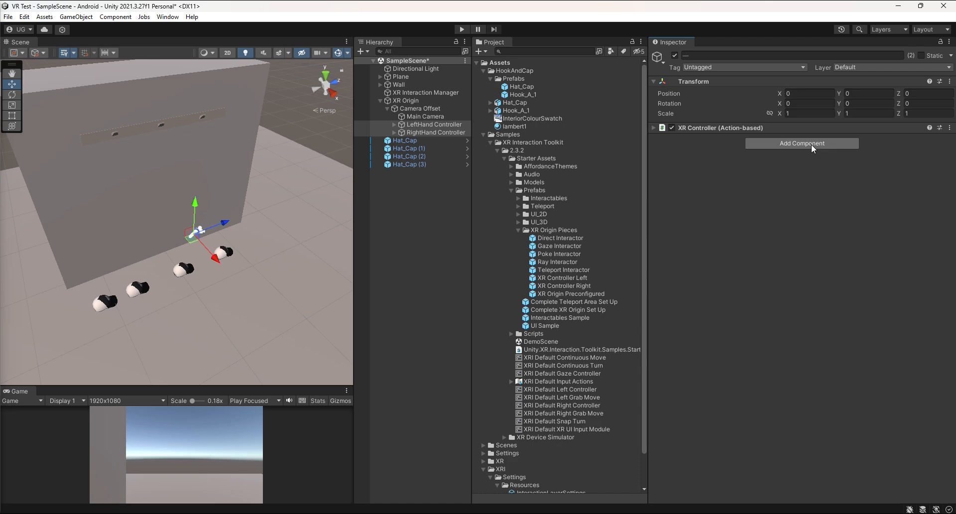
Add an XR Direct Interactor to both controllers and expand its settings
left_click(800, 143)
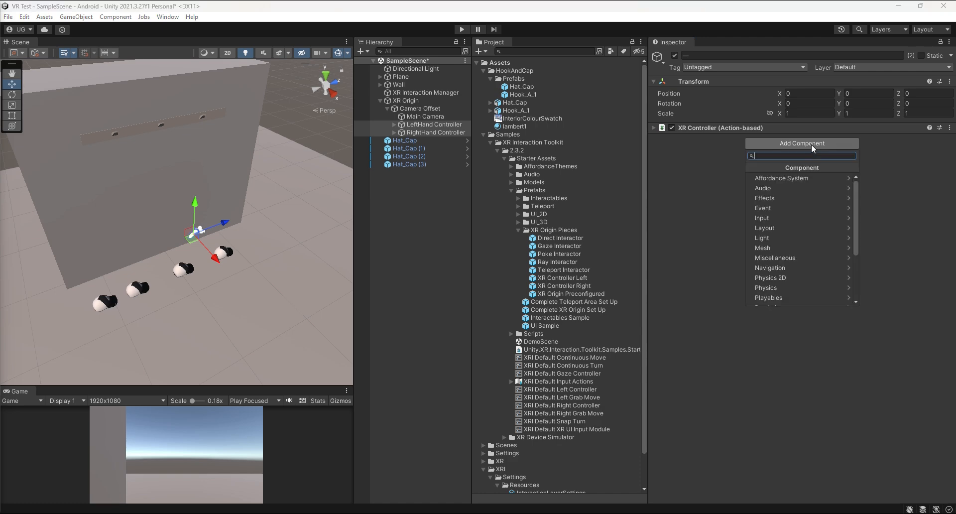
type("dire")
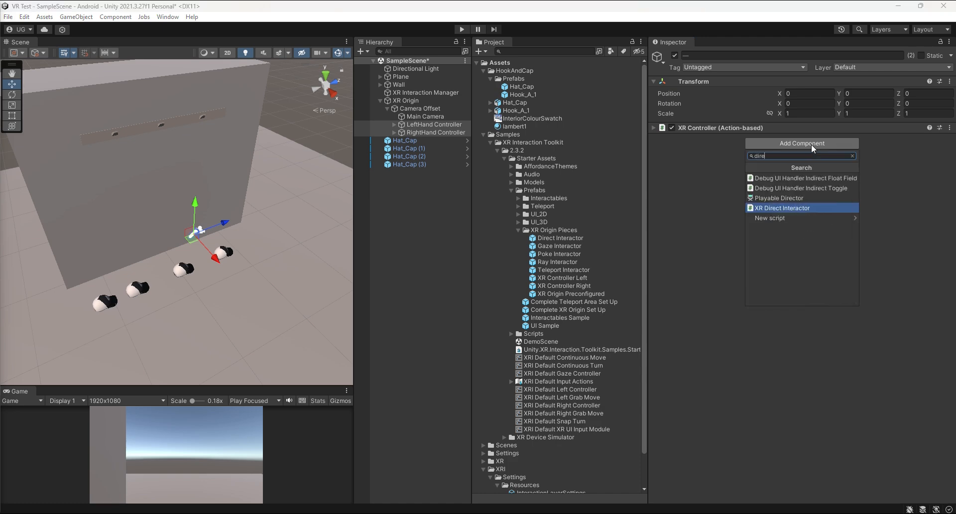
left_click(782, 208)
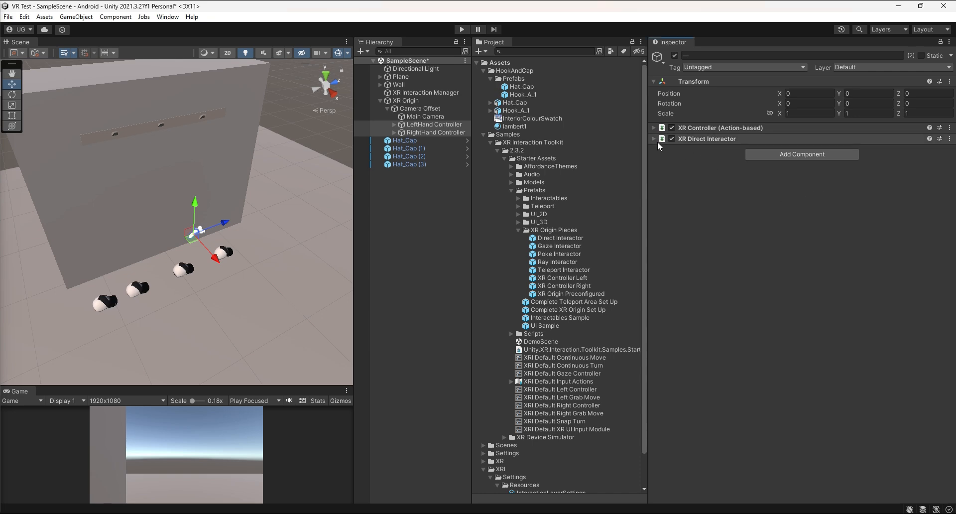
left_click(653, 139)
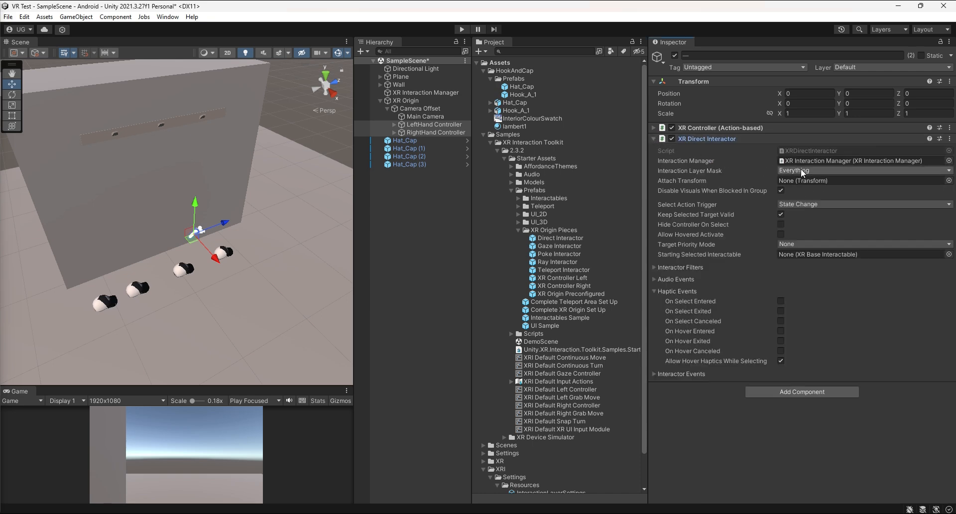
Restrict the interactor to the Socket layer with a 0.5-second haptic on select entered
left_click(859, 170)
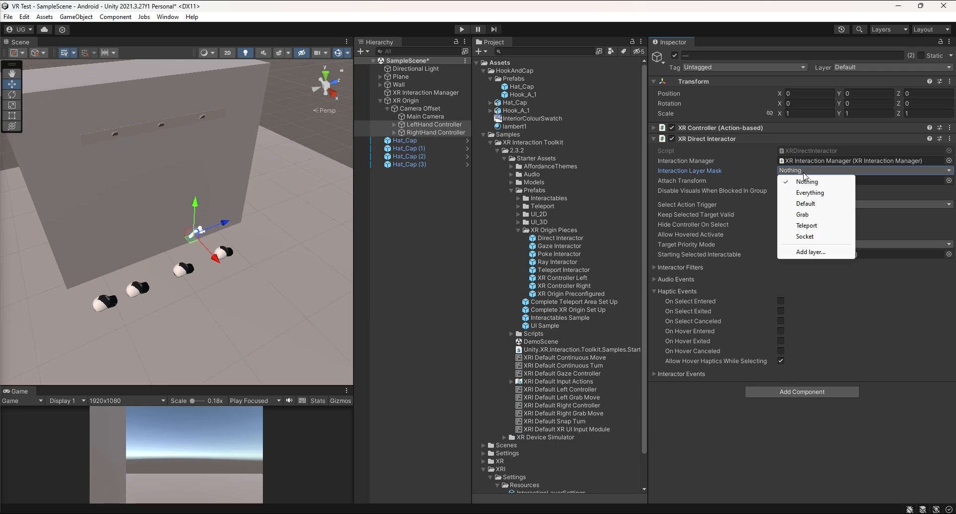
left_click(804, 236)
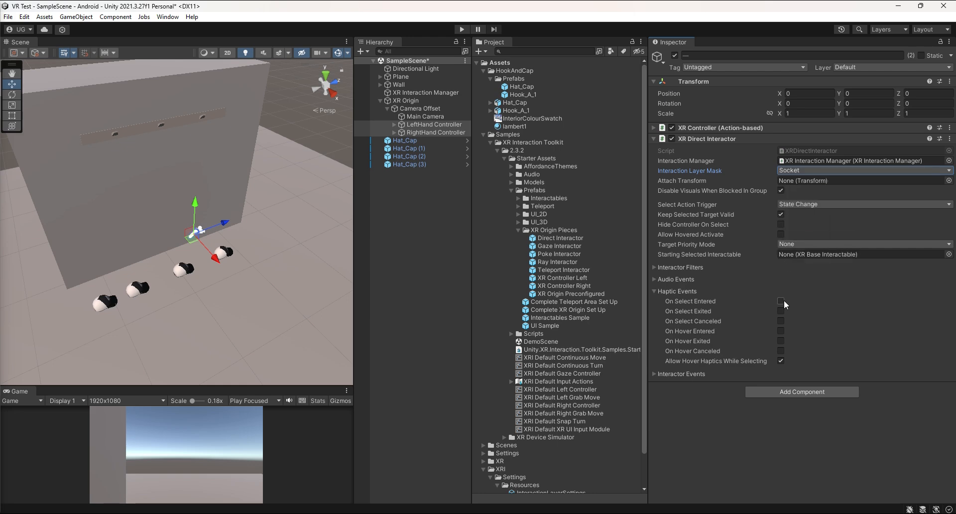
left_click(780, 301)
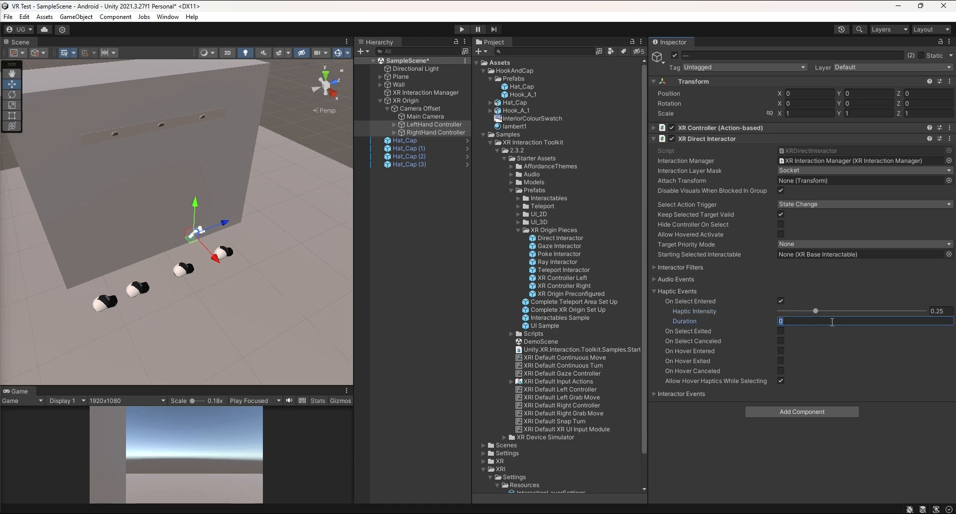
type("0.5")
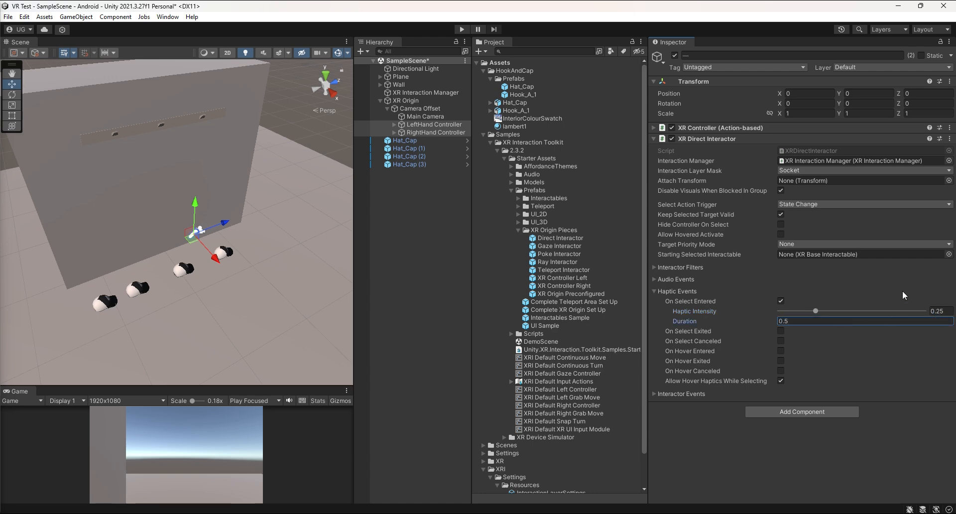
left_click(654, 139)
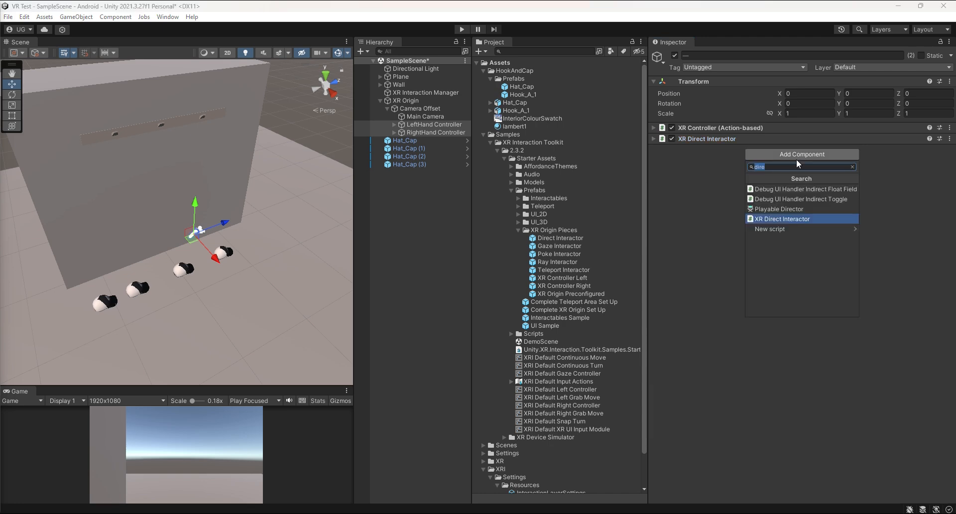
Add a Sphere Collider set as trigger to both controllers
type("sp")
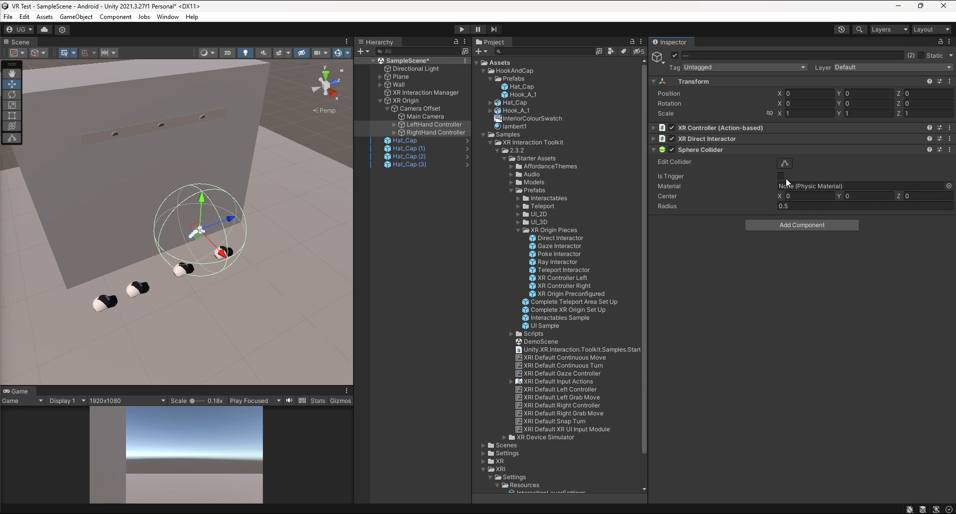
left_click(781, 176)
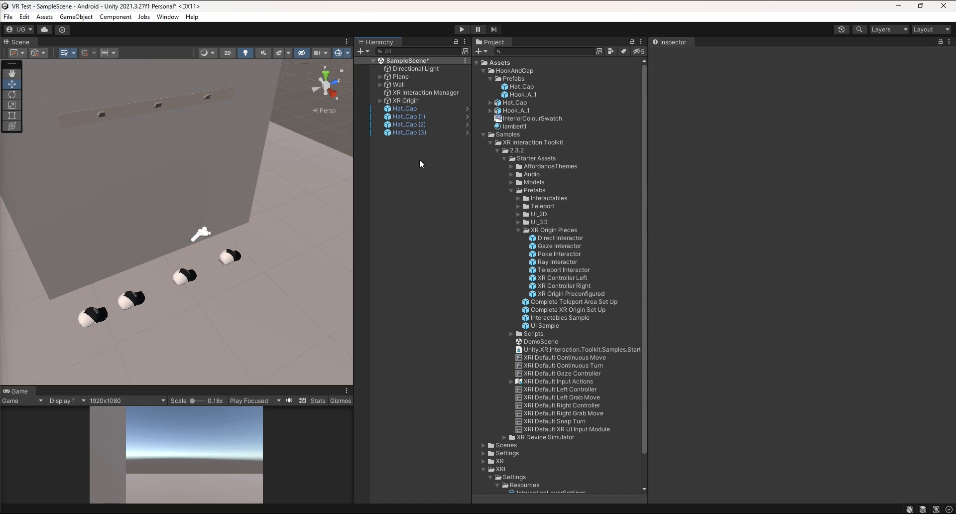
Save the scene, show the Android build settings and refresh the connected run devices
left_click(8, 17)
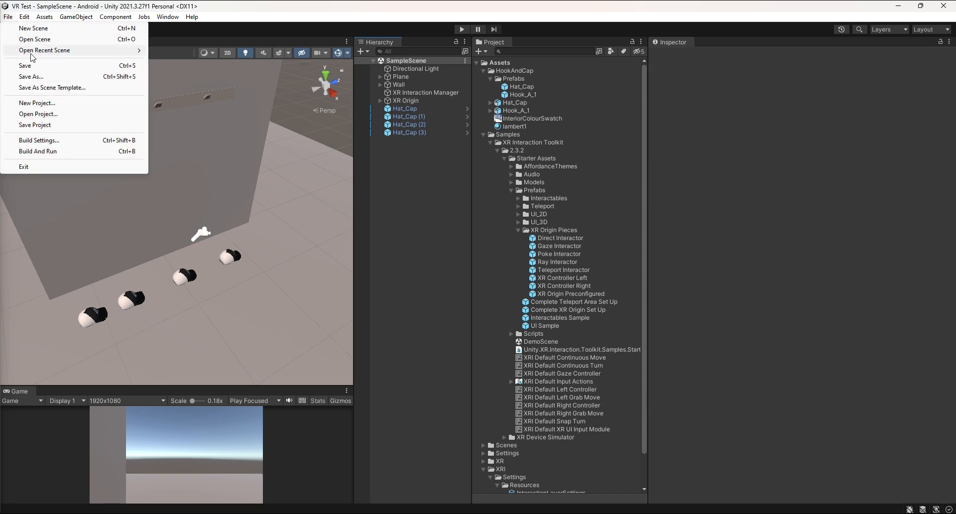
mouse_move(39, 140)
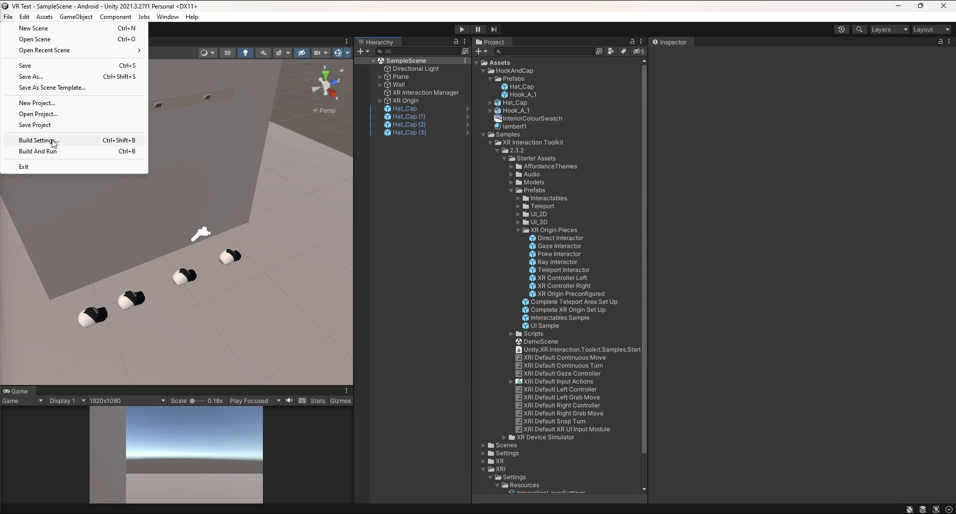
left_click(36, 140)
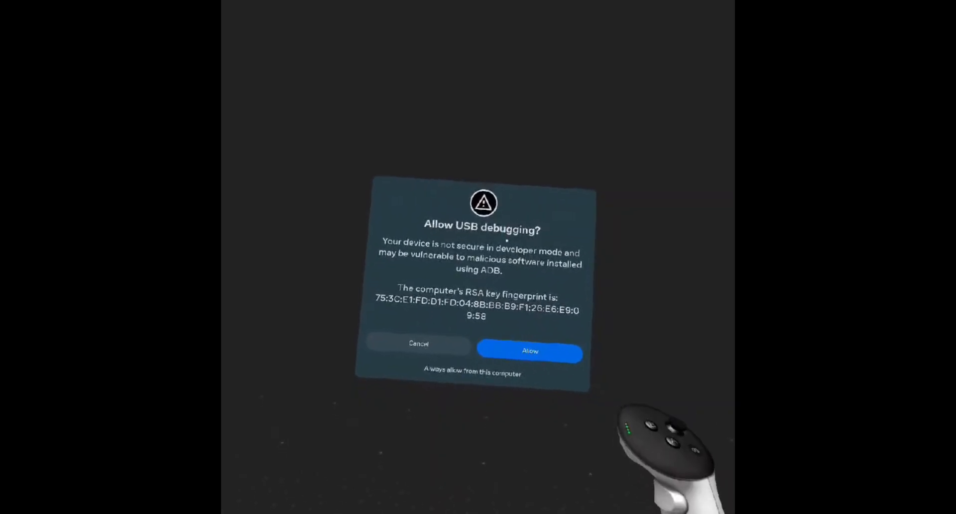
left_click(529, 350)
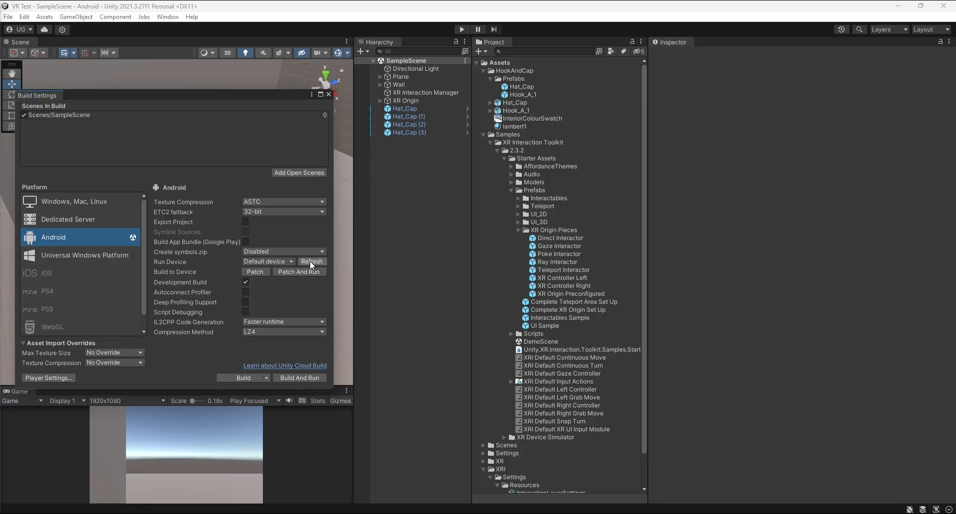
Build and run on the Quest 3 as vrapk.apk, replacing the existing file on the Desktop
left_click(266, 262)
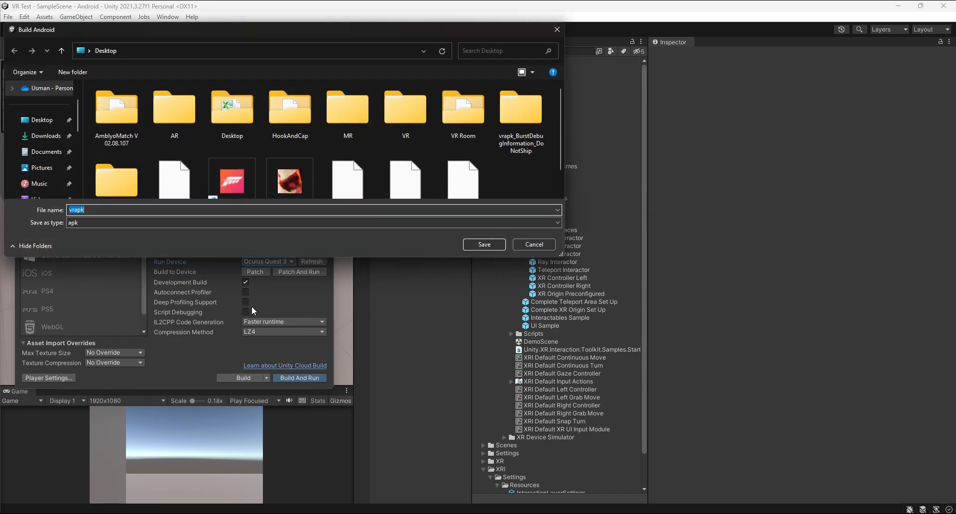
left_click(483, 244)
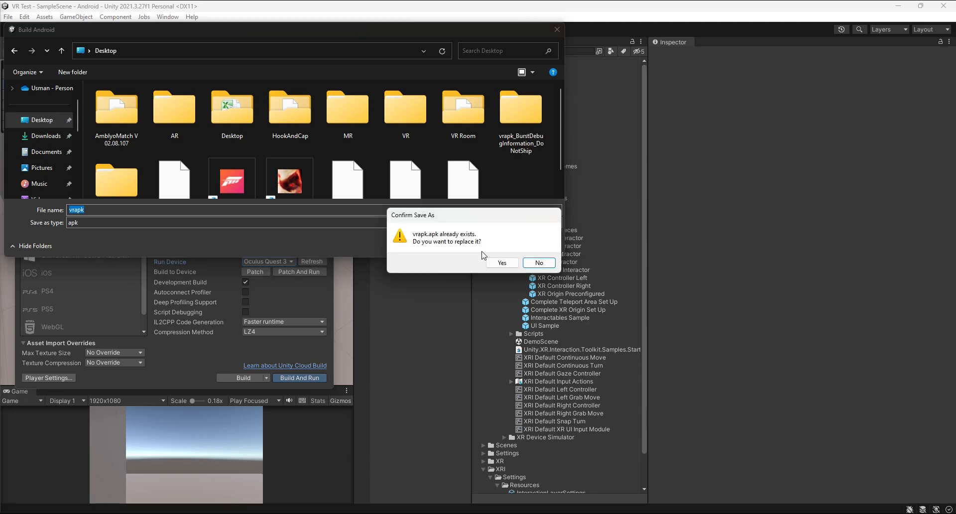
left_click(501, 263)
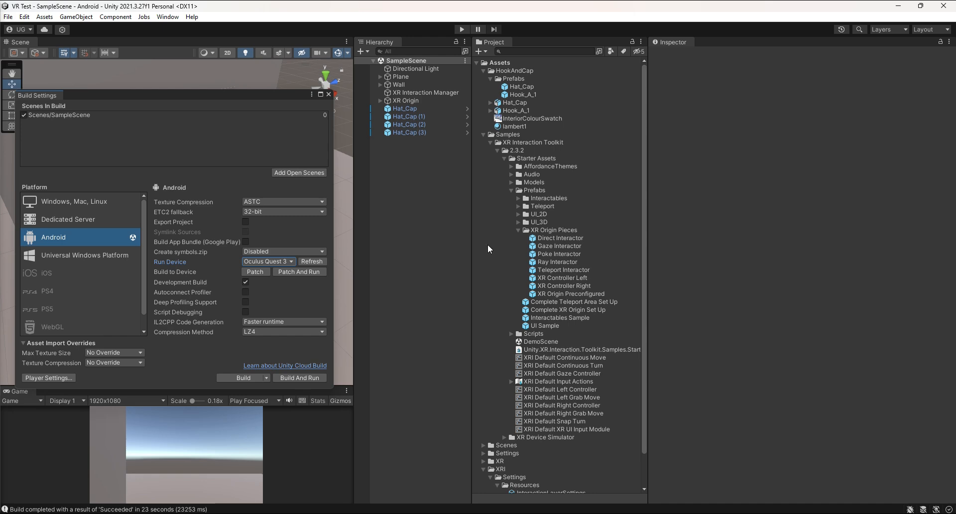
mouse_move(445, 21)
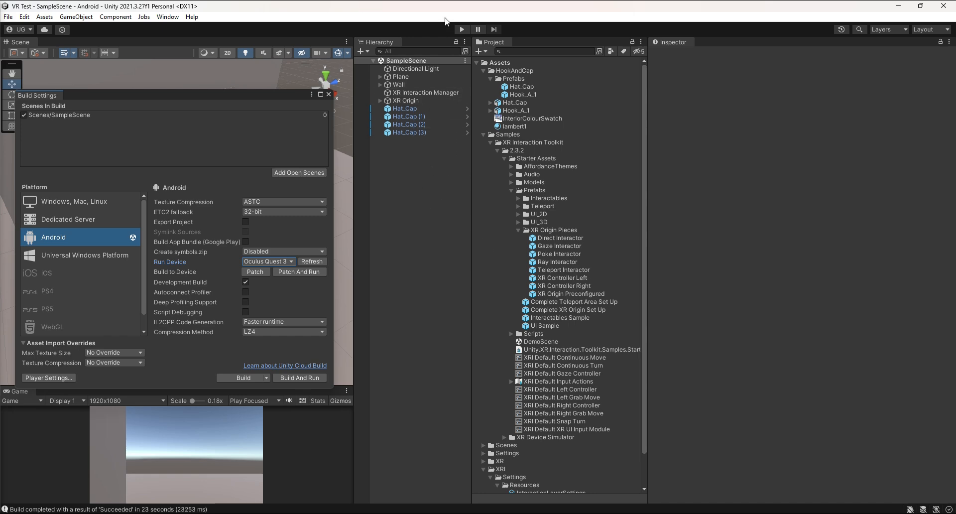